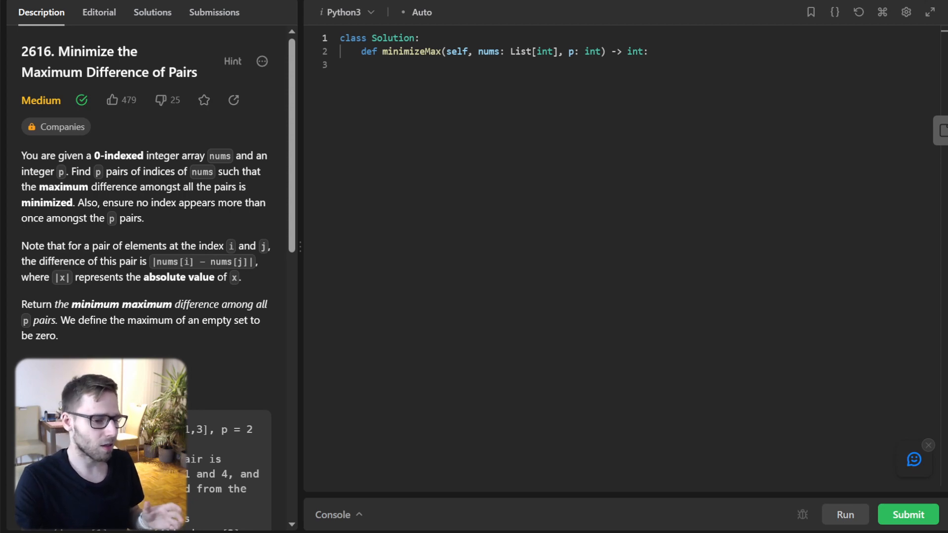
Step: Write the explanatory comment about checking whether we can form p pairs within a max difference
{"action": "scroll", "scroll_direction": "down", "scroll_amount": 3}
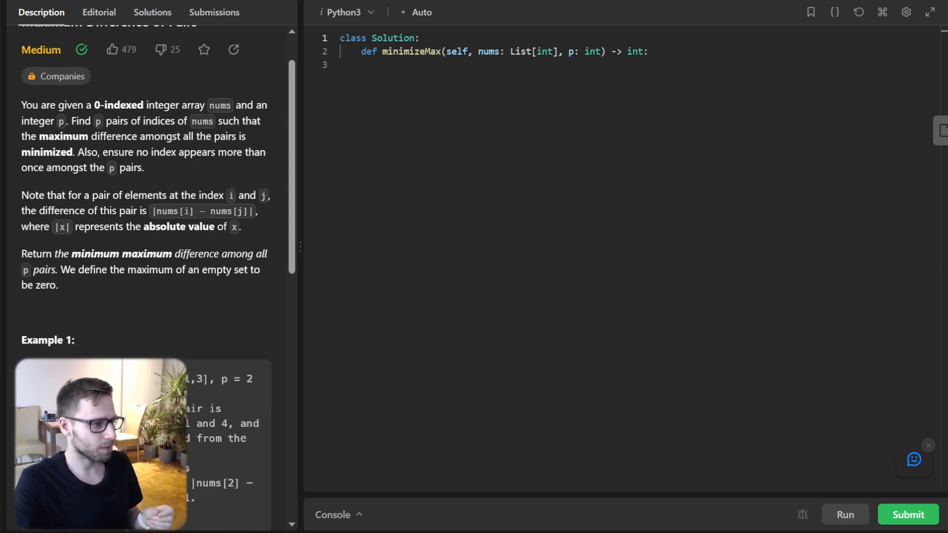
{"action": "scroll", "scroll_direction": "down", "scroll_amount": 3}
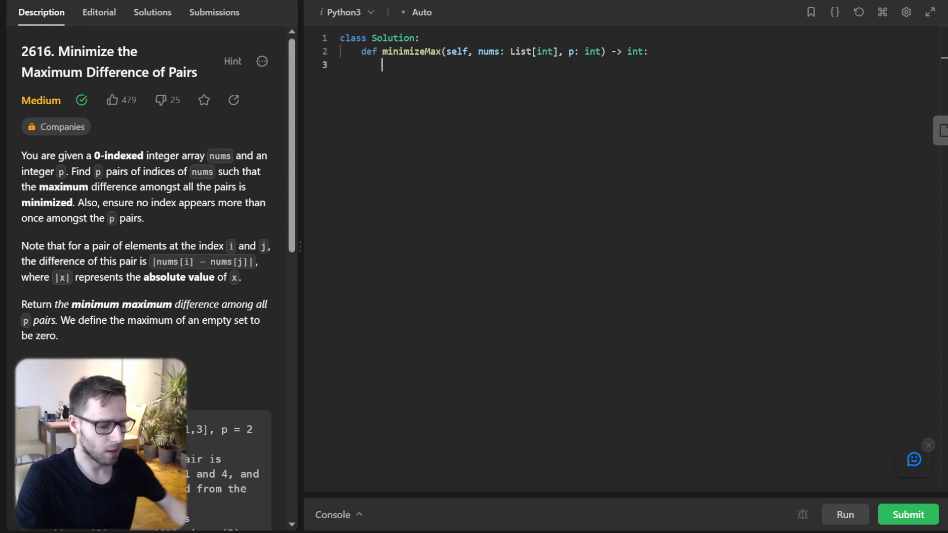
{"action": "key", "text": "enter"}
{"action": "type", "text": "# Helper function to check if"}
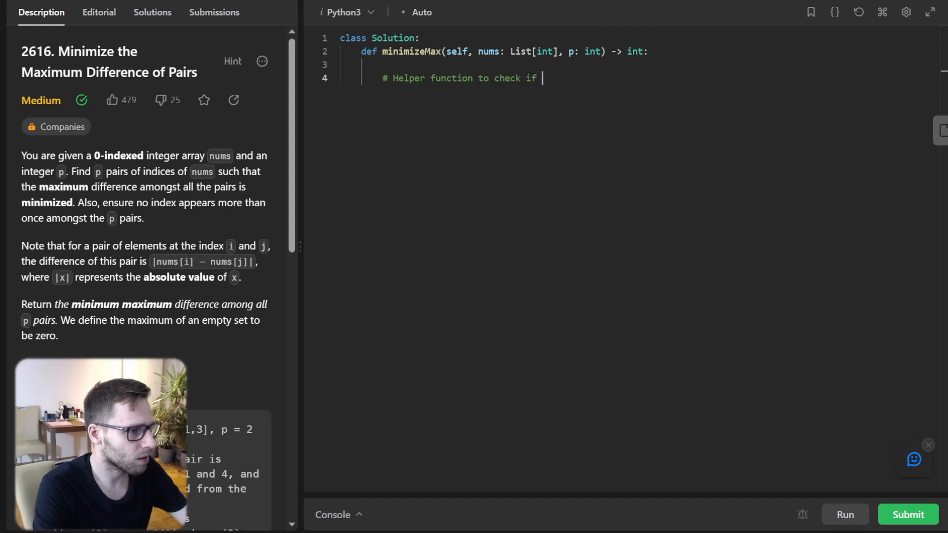
{"action": "type", "text": "we can form p pairs with a difference less than or equal to mi"}
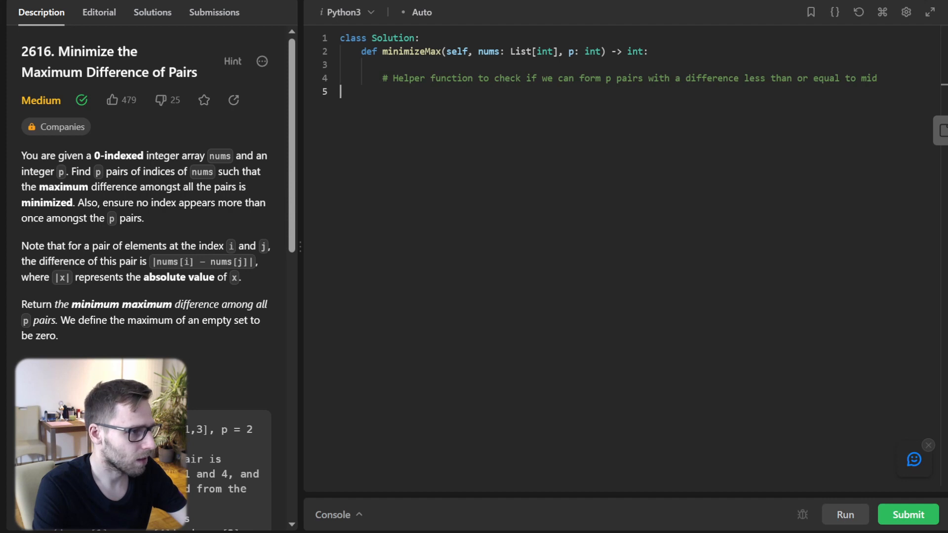
Step: Define the can_form_pairs(mid) helper with count initialized to 0
{"action": "type", "text": "def can_fo"}
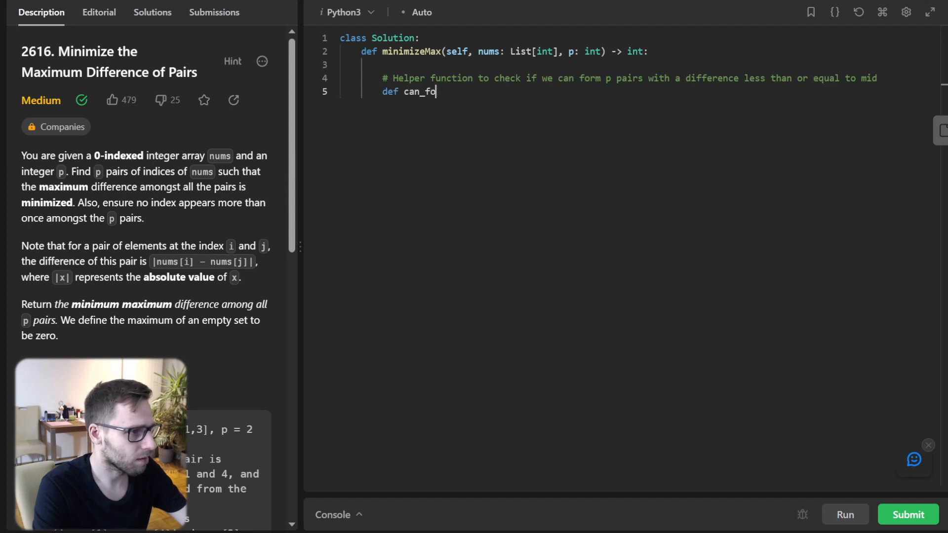
{"action": "type", "text": "rm_pairs(mid"}
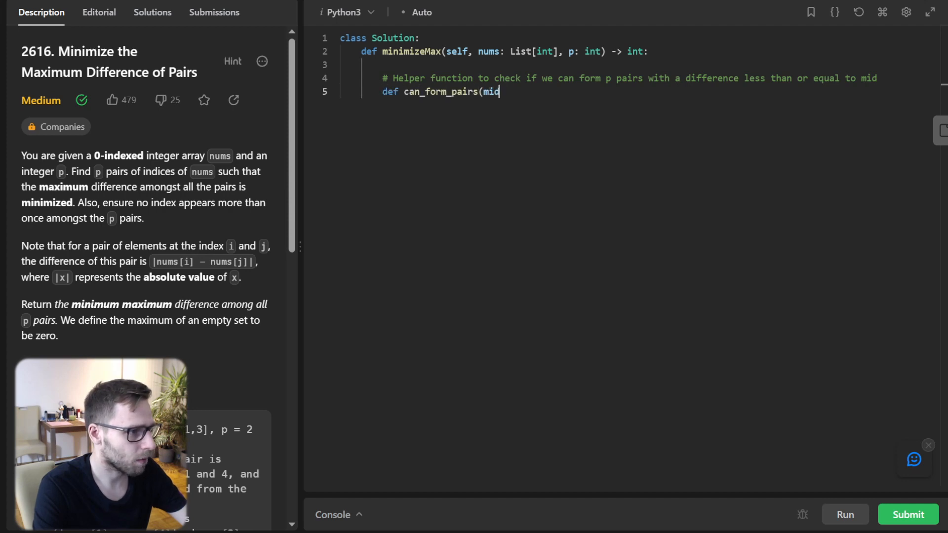
{"action": "type", "text": "):"}
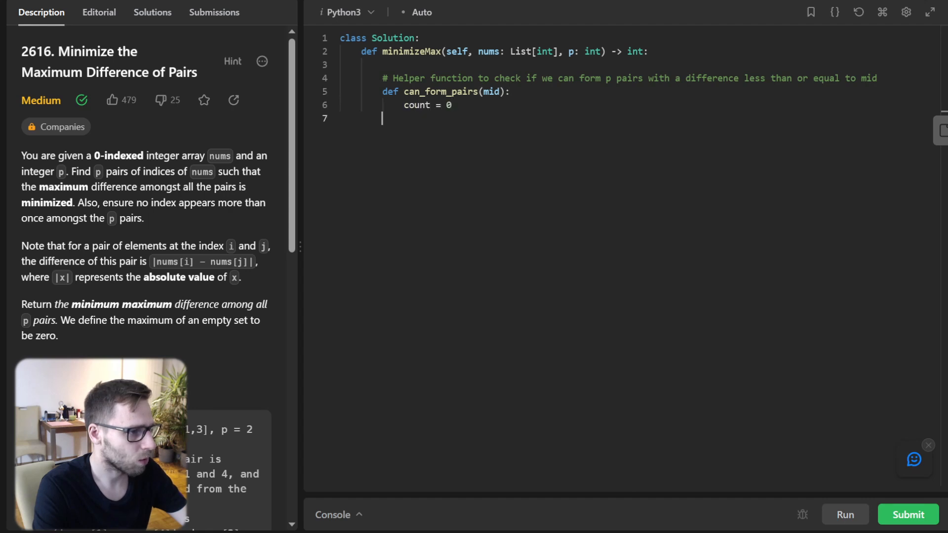
Step: Start the greedy loop: i = 0 and while i < len(nums) - 1 and count < p
{"action": "type", "text": "i = 0"}
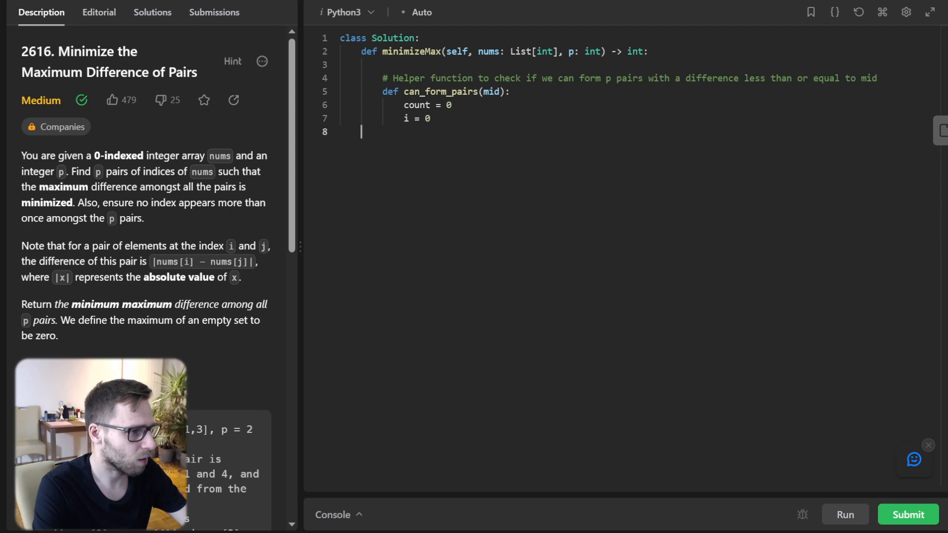
{"action": "type", "text": "whiel"}
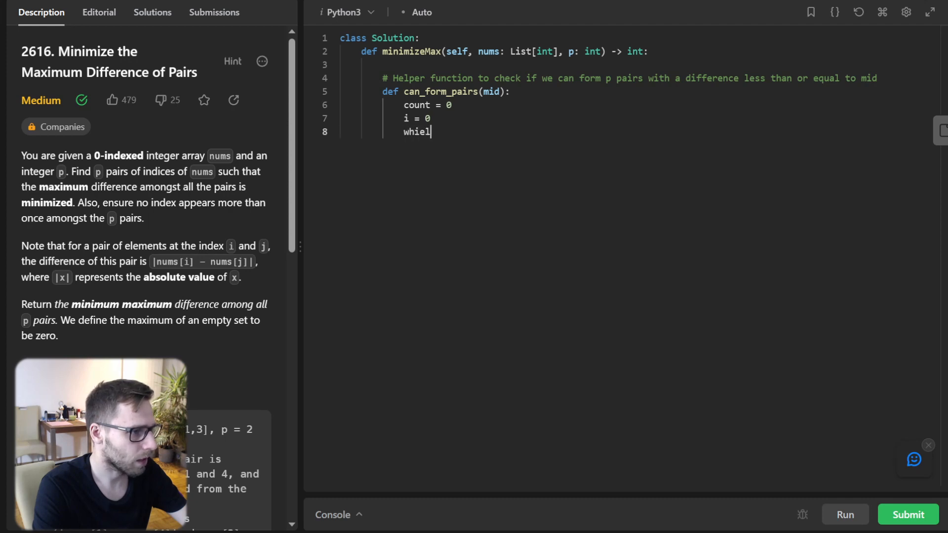
{"action": "type", "text": "while"}
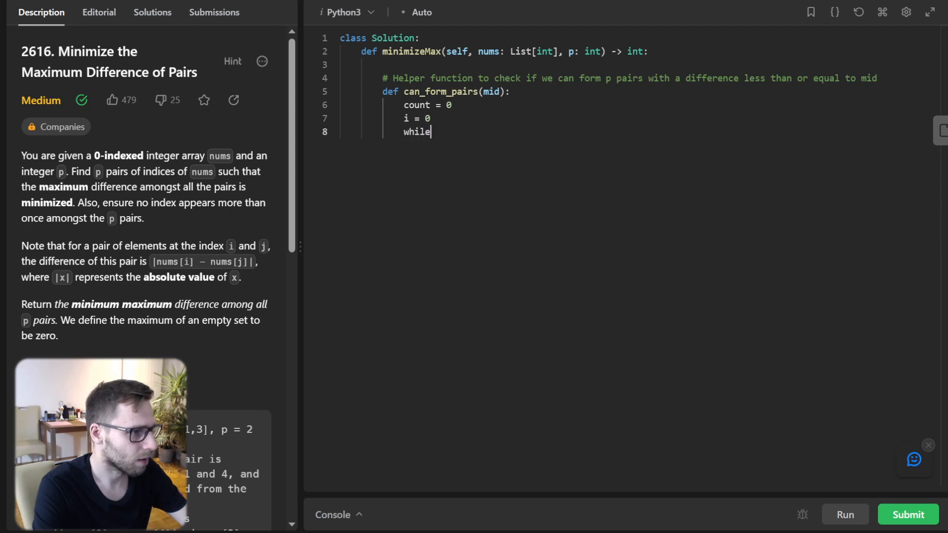
{"action": "type", "text": "i < len(nums) - 1 and"}
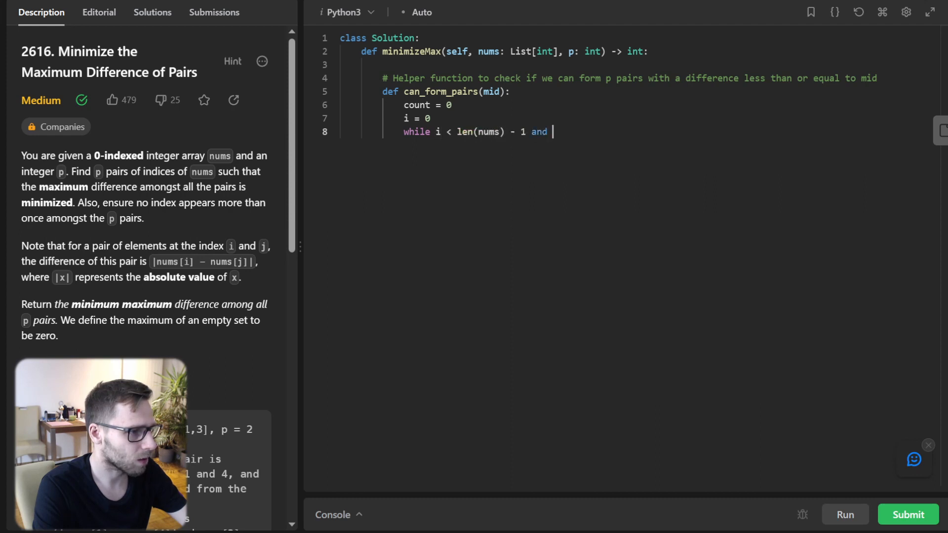
{"action": "type", "text": "count < p:"}
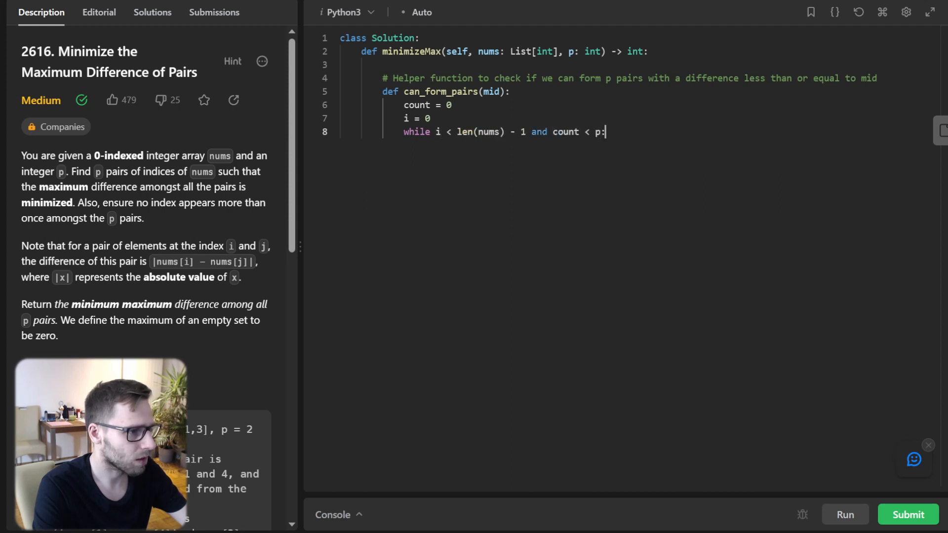
Step: Pair adjacent elements when nums[i+1] - nums[i] <= mid, incrementing count and i, else advance i
{"action": "type", "text": "if"}
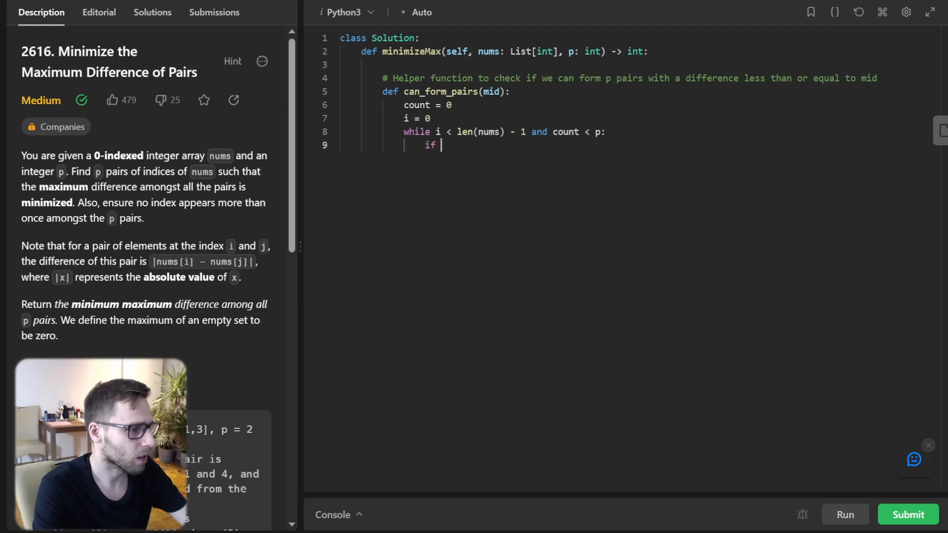
{"action": "type", "text": "nums[i+1] -"}
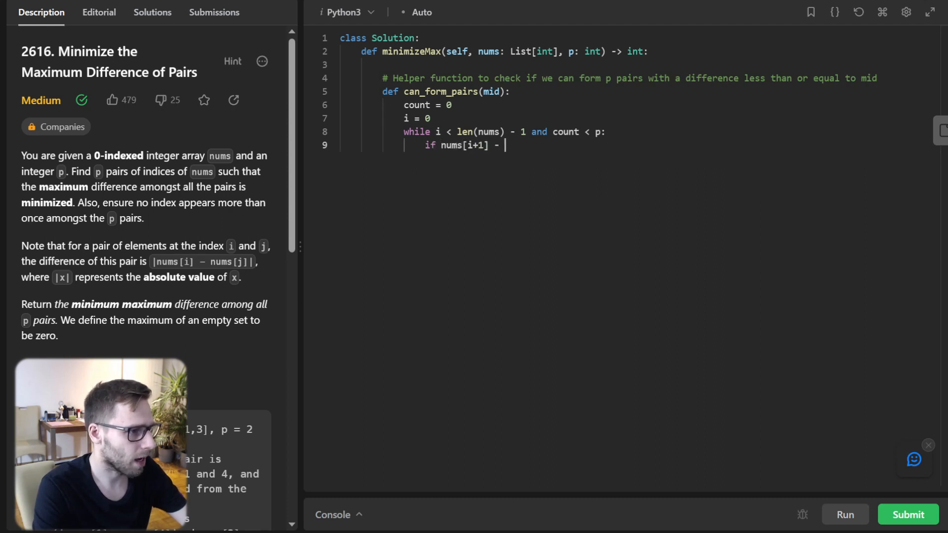
{"action": "type", "text": "nums[i]"}
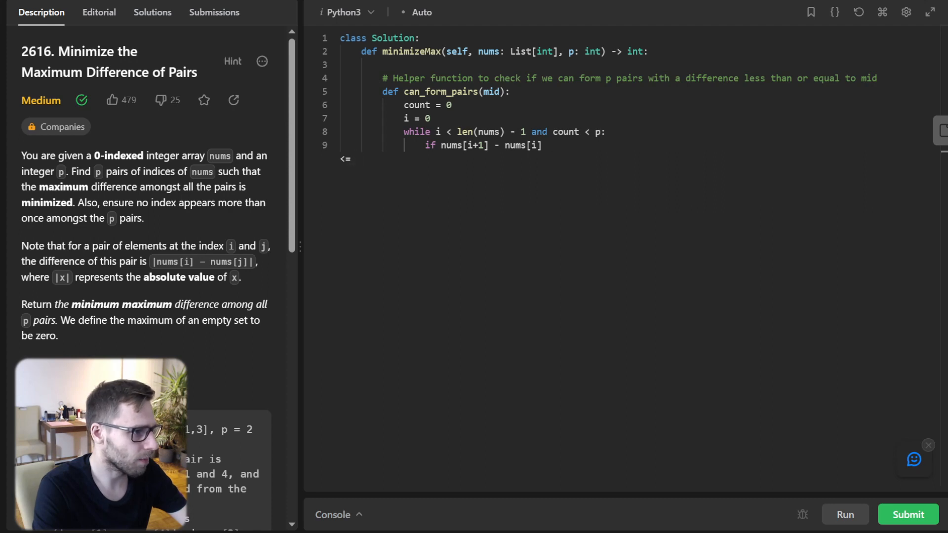
{"action": "type", "text": "<= mid:"}
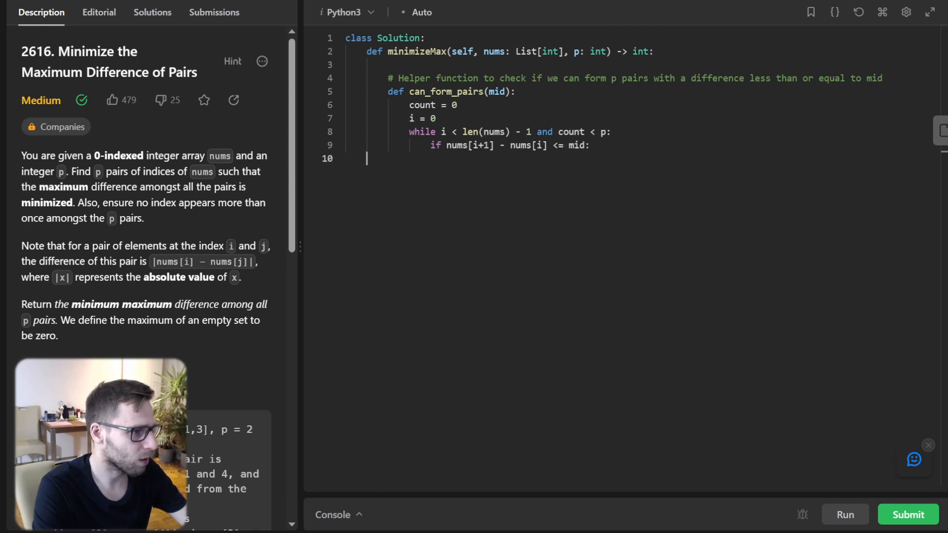
{"action": "type", "text": "count += 1"}
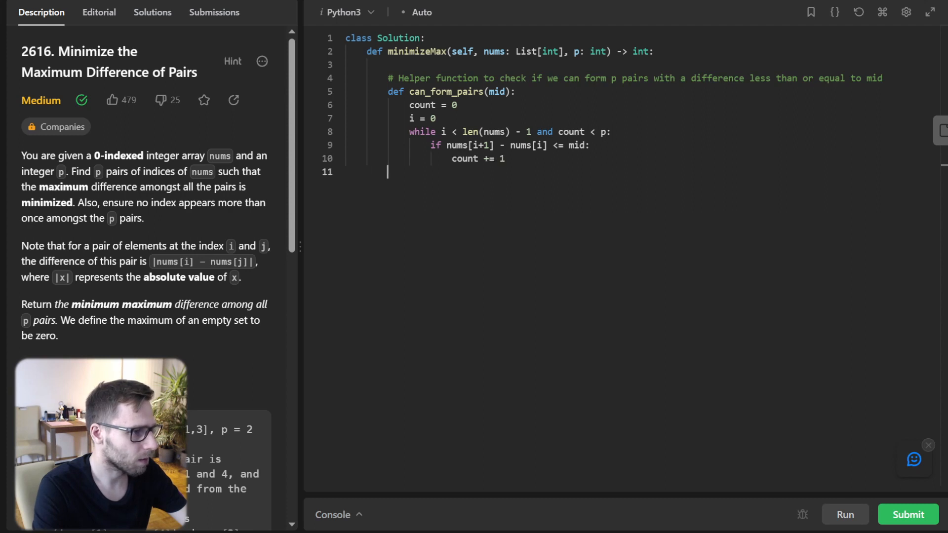
{"action": "type", "text": "i += 2"}
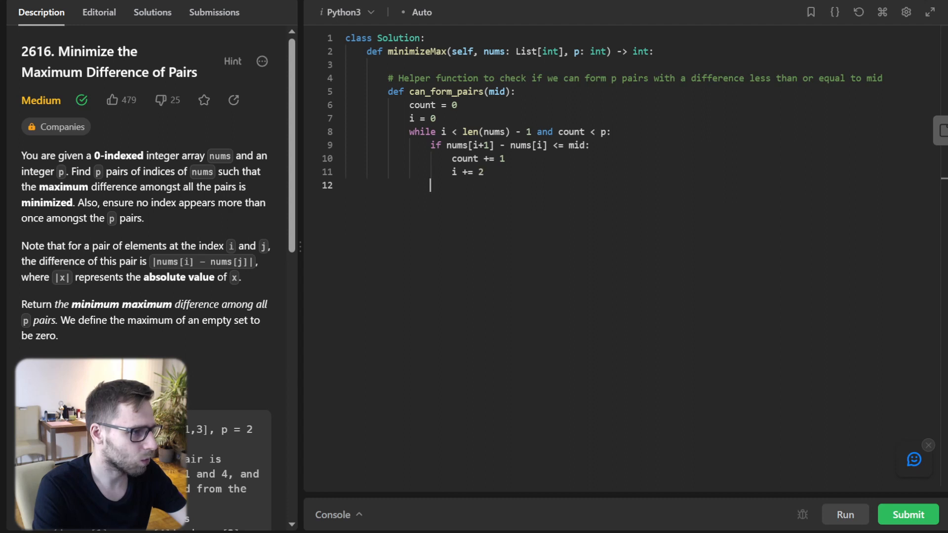
{"action": "type", "text": "else:"}
{"action": "type", "text": "return count == p"}
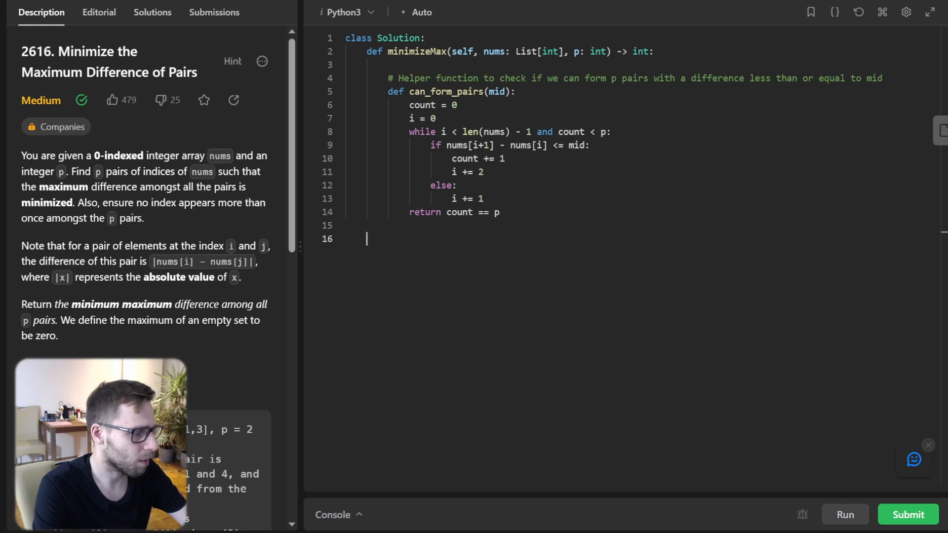
Step: Return count == p and begin the main binary search comment
{"action": "type", "text": "# Main binary"}
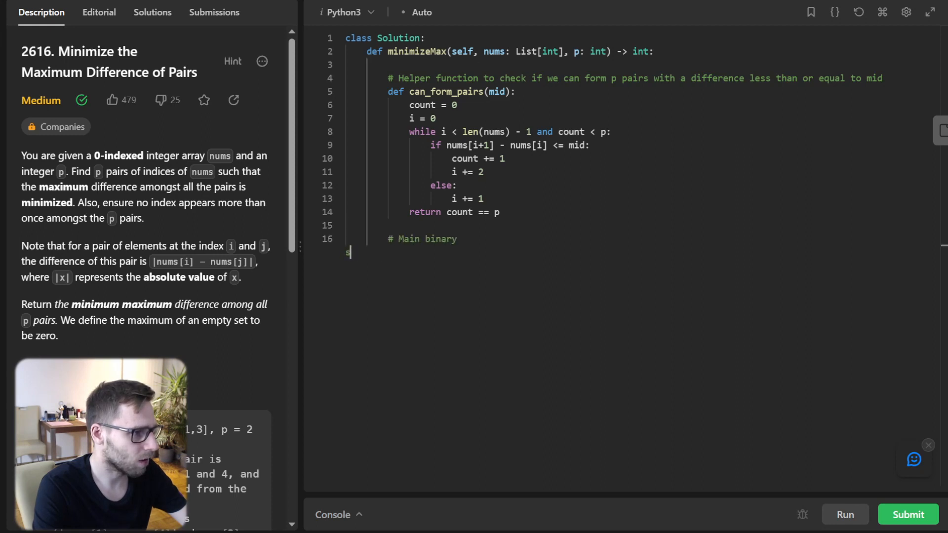
Step: Complete the '# Main binary search logic' comment above the main section
{"action": "type", "text": "earch"}
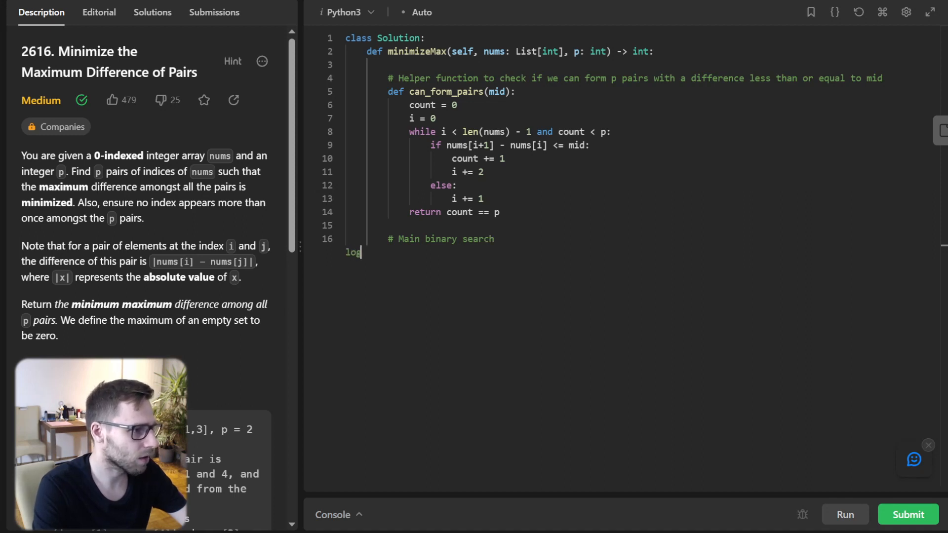
{"action": "type", "text": "logic"}
{"action": "type", "text": "nums."}
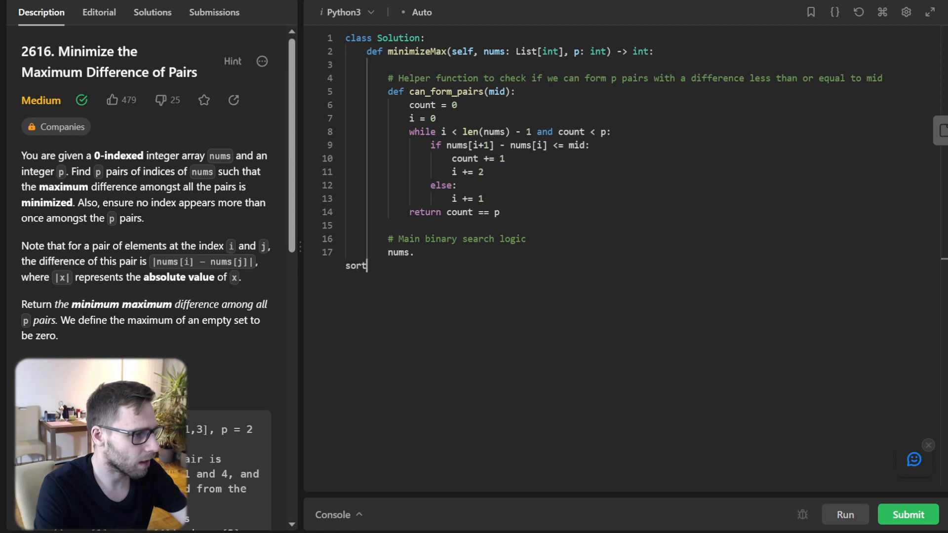
Step: Sort nums, set low, high = 0, nums[-1] - nums[0], and start while low < high
{"action": "type", "text": "()"}
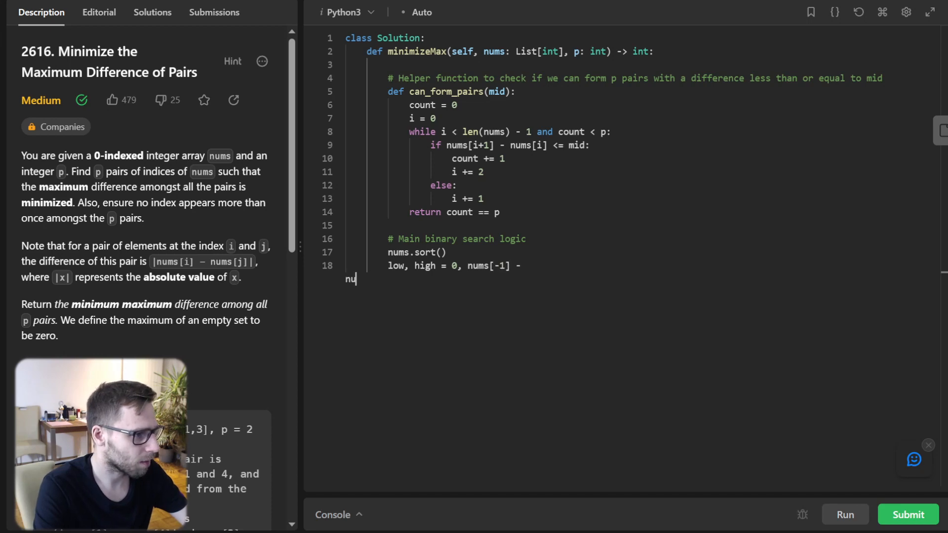
{"action": "type", "text": "nums[0]"}
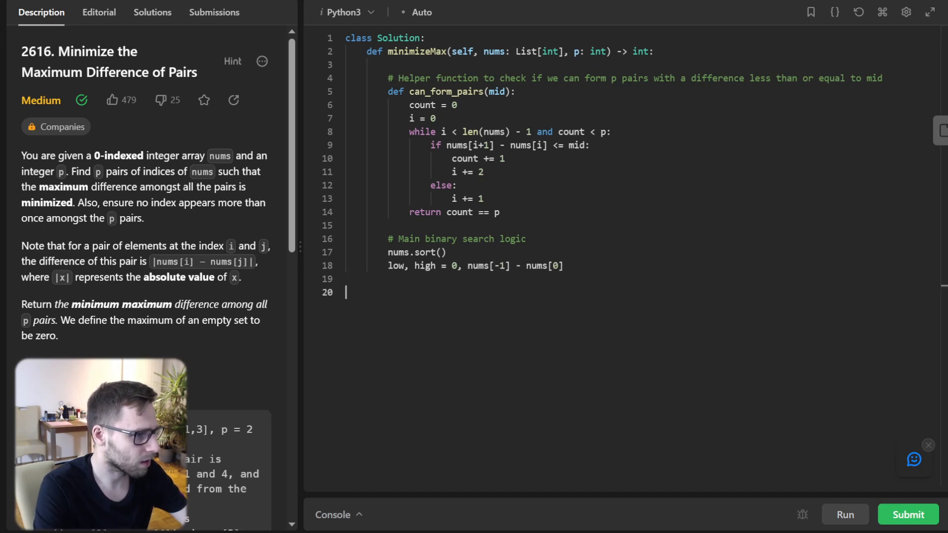
{"action": "type", "text": "while low < high:"}
{"action": "type", "text": "mid = (low + high"}
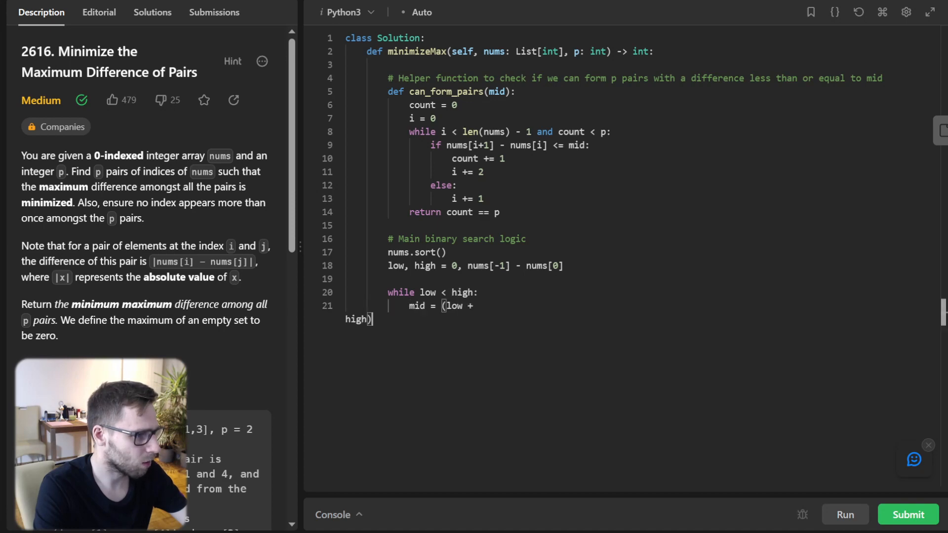
Step: Compute mid = (low + high) // 2 and set high = mid when can_form_pairs(mid) holds
{"action": "type", "text": "// 2"}
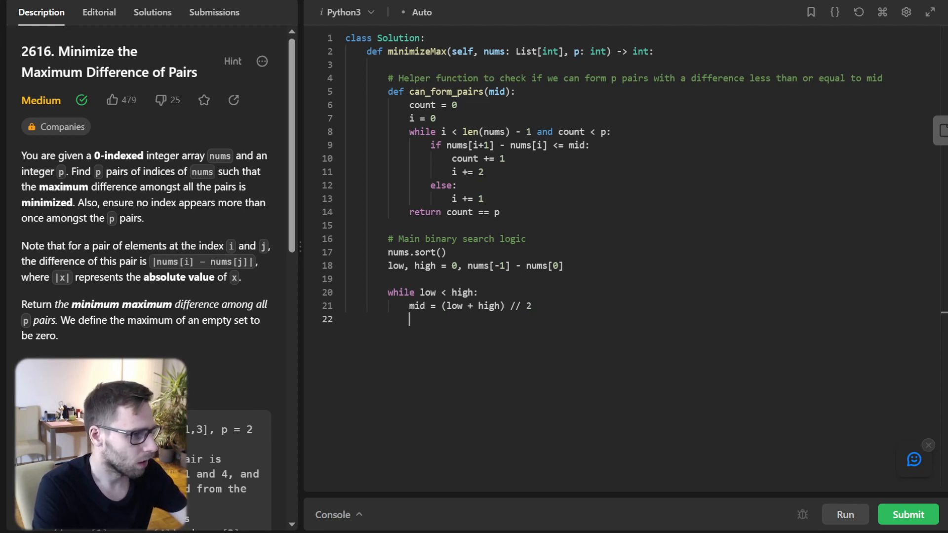
{"action": "type", "text": "if can_form_"}
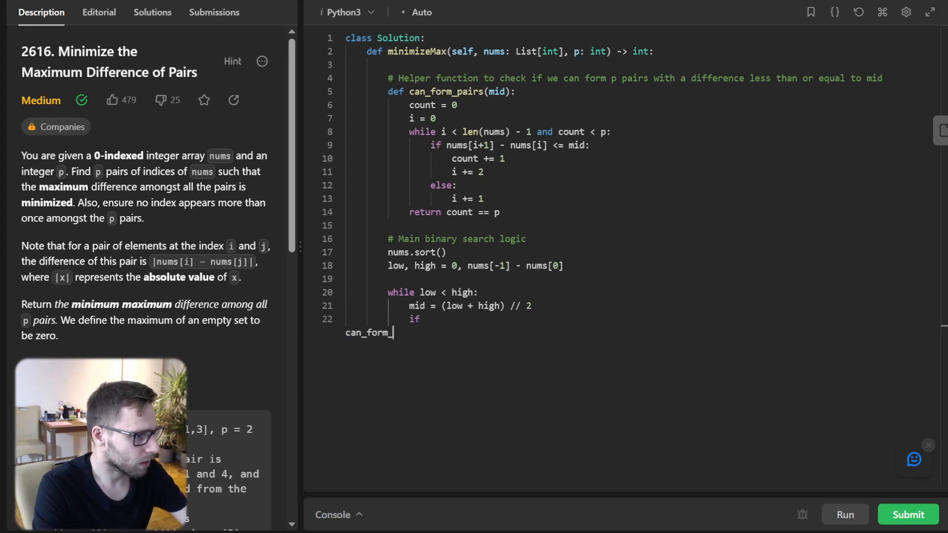
{"action": "type", "text": "_pairs(mid):"}
{"action": "type", "text": "high"}
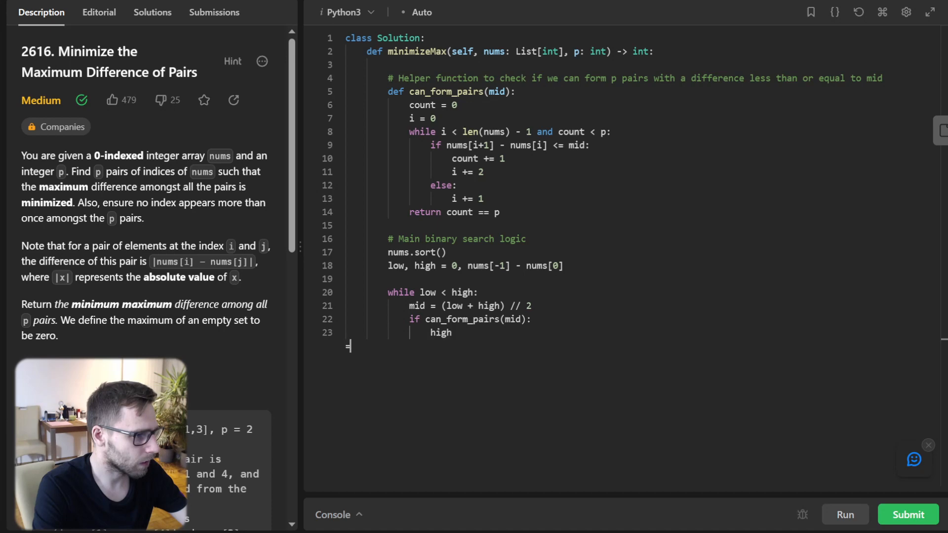
{"action": "type", "text": "= mid"}
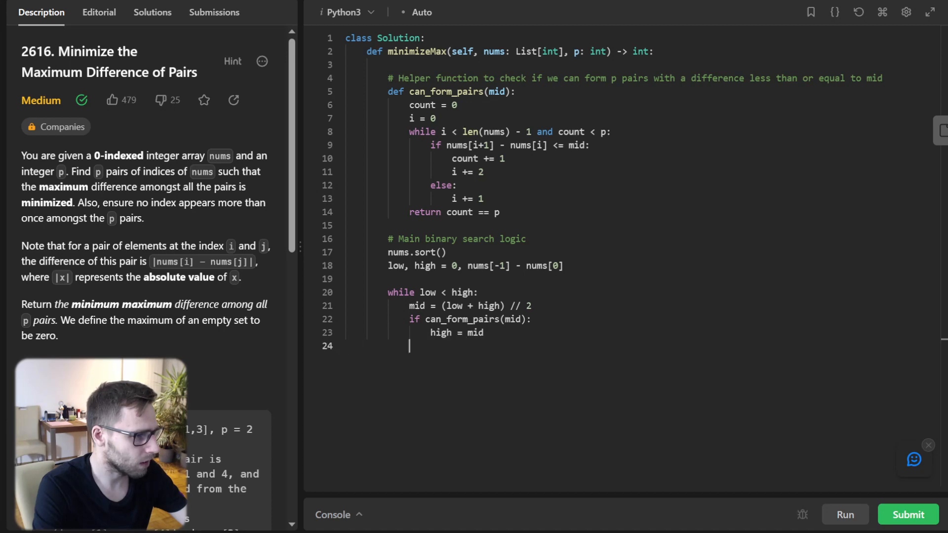
Step: Otherwise move low to mid + 1, then return low after the loop
{"action": "type", "text": "else:"}
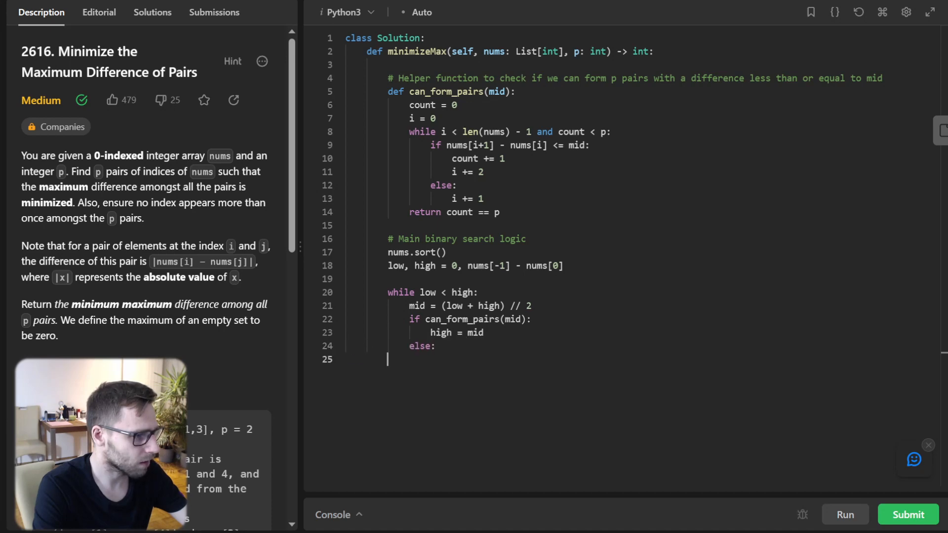
{"action": "type", "text": "low = mi"}
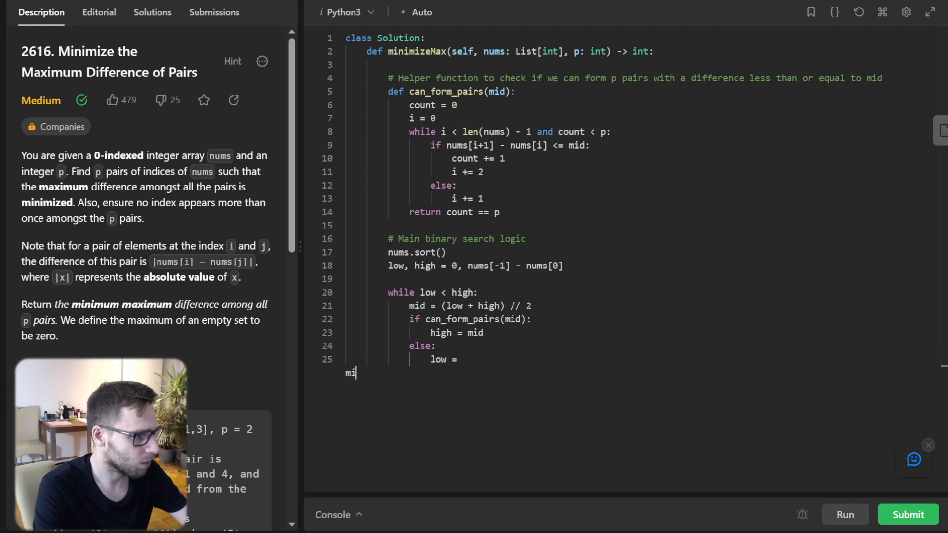
{"action": "type", "text": "mid +1"}
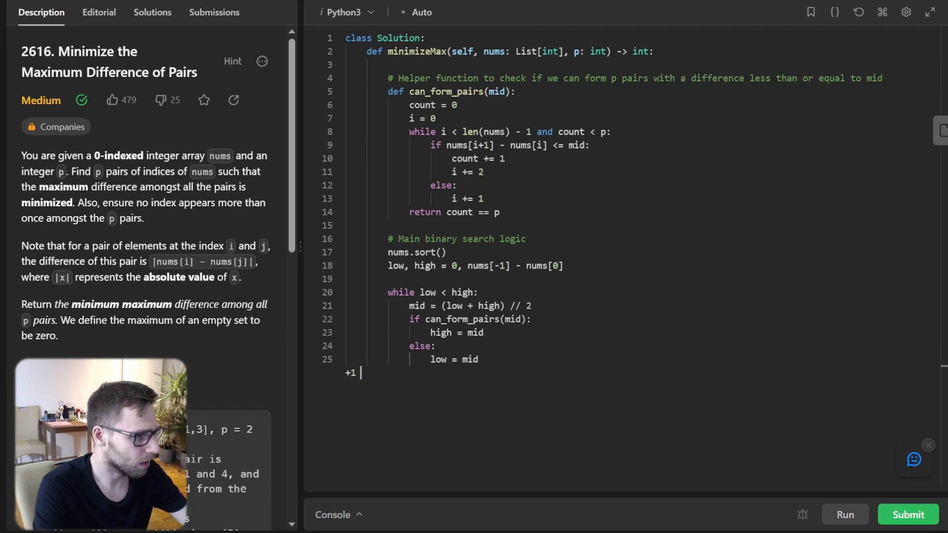
{"action": "type", "text": "mid"}
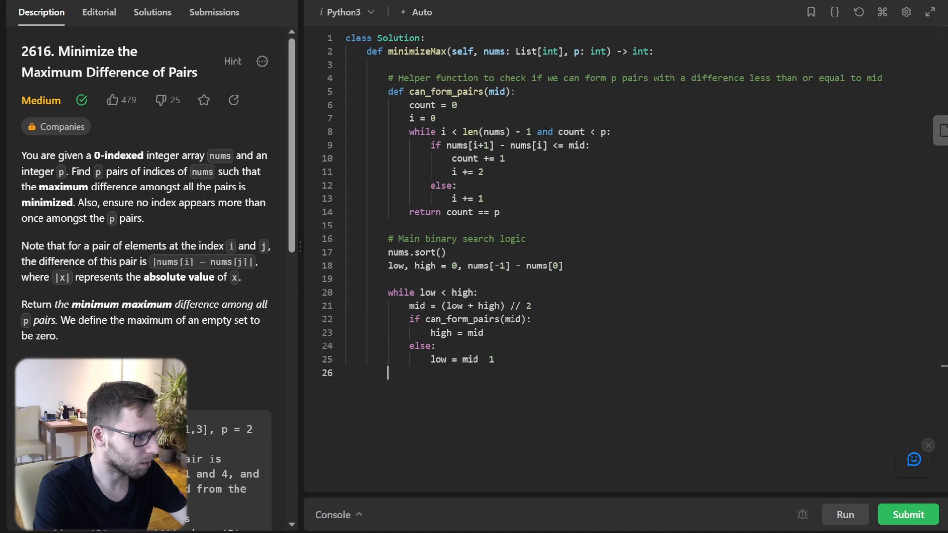
{"action": "type", "text": "return low"}
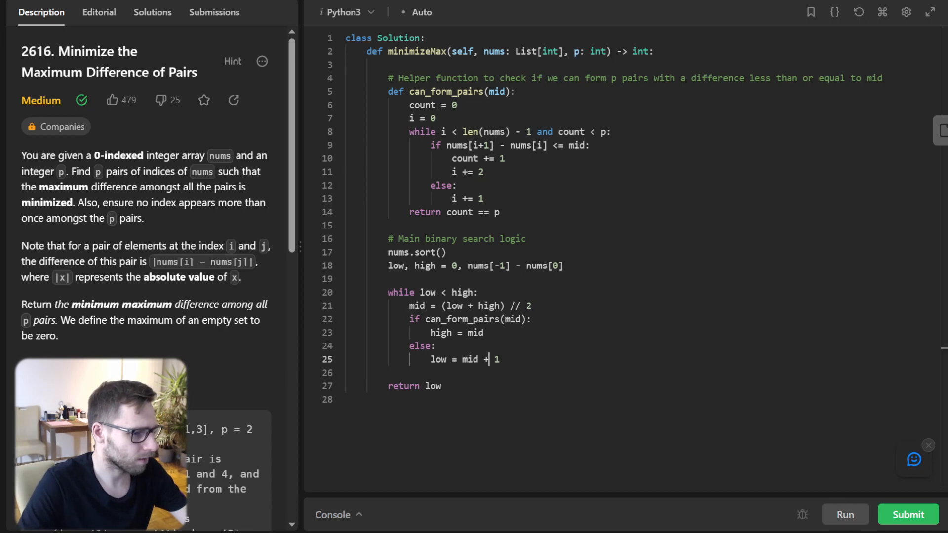
Step: Run the solution on the sample cases, confirm Accepted, and collapse the results panel
{"action": "left_click", "coordinate": [844, 514]}
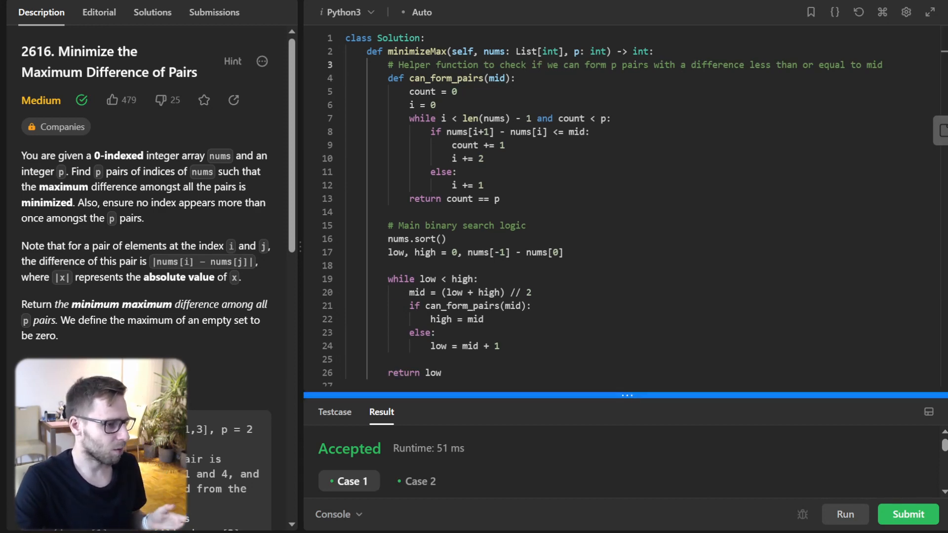
{"action": "left_click_drag", "start_coordinate": [627, 395], "coordinate": [627, 211]}
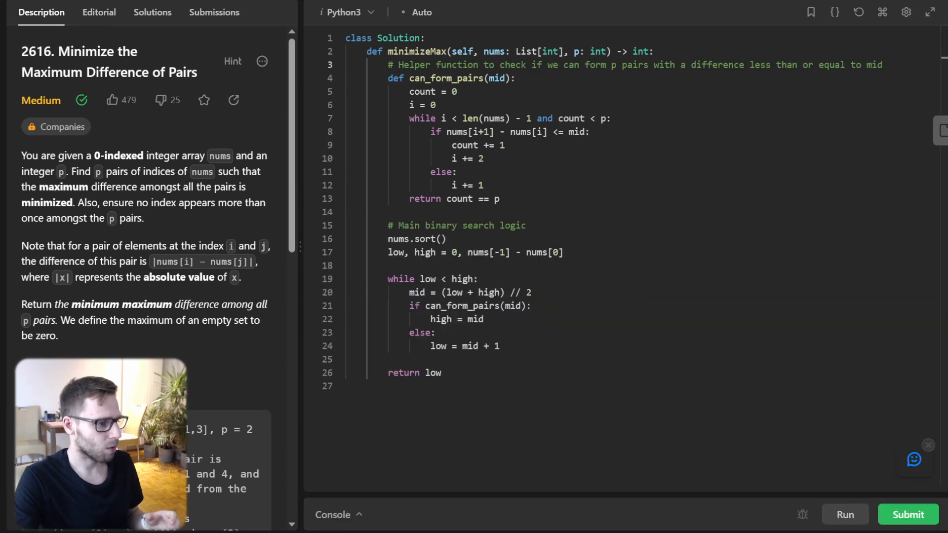
Step: Submit the solution and view its Accepted details: 967 ms (87.74%) and 31 MB (78.6%)
{"action": "left_click", "coordinate": [214, 12]}
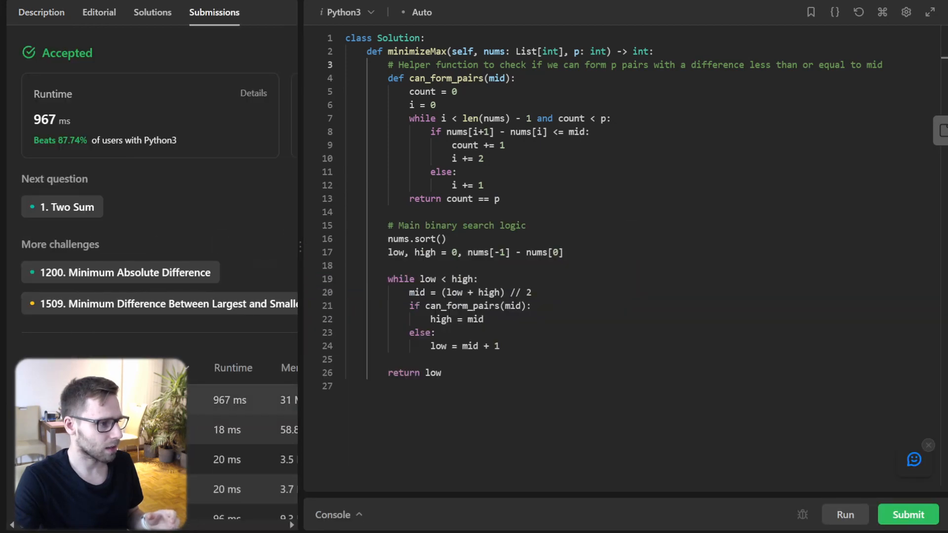
{"action": "left_click", "coordinate": [254, 93]}
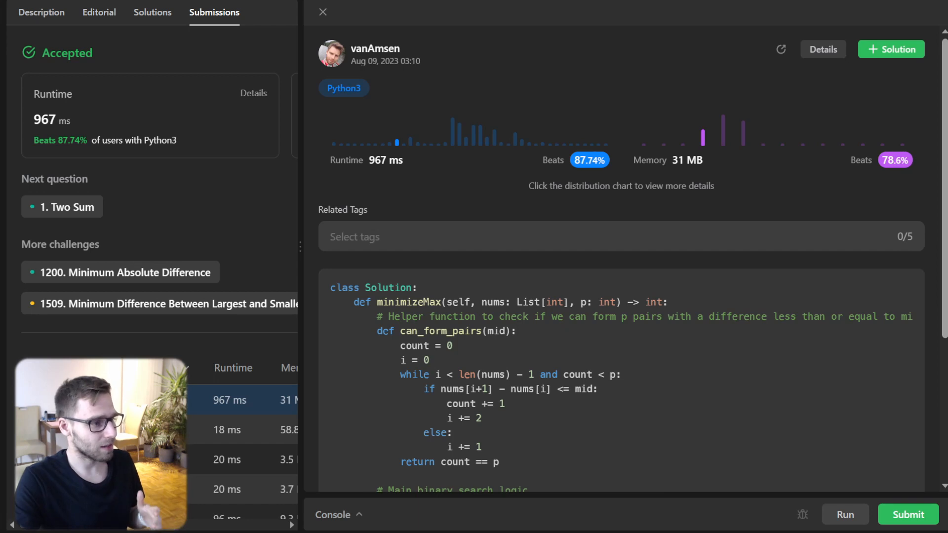
{"action": "scroll", "scroll_direction": "down", "scroll_amount": 3}
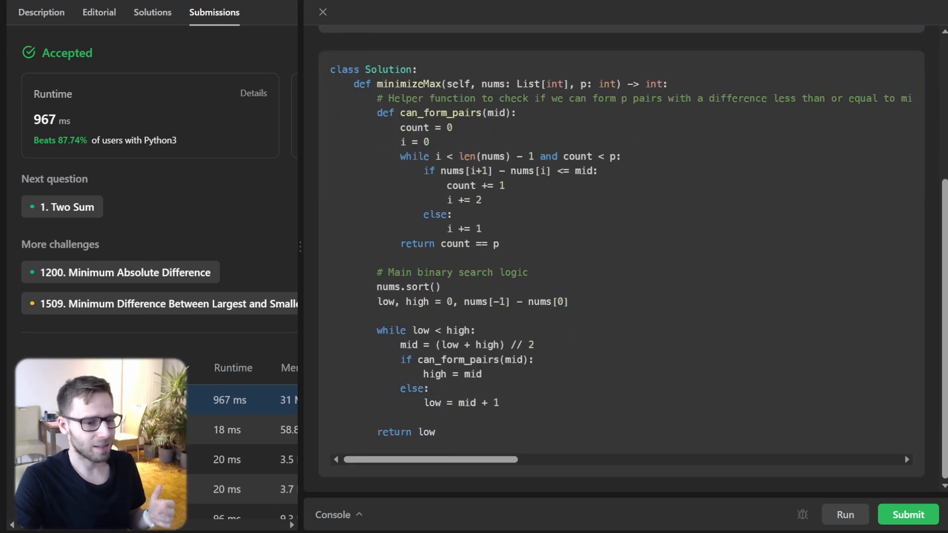